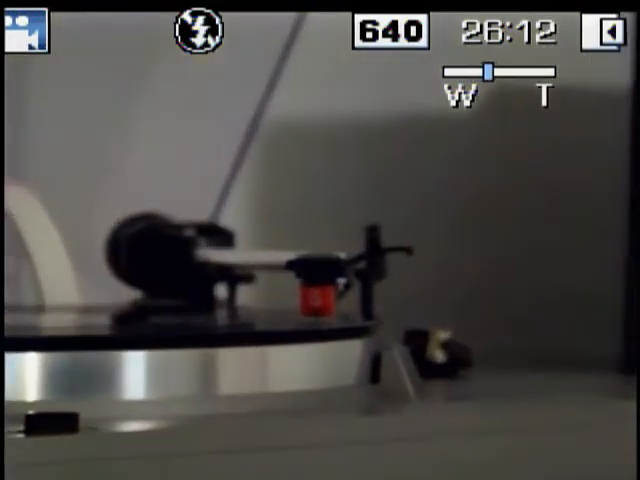
{"action": "left_click", "coordinate": [538, 72]}
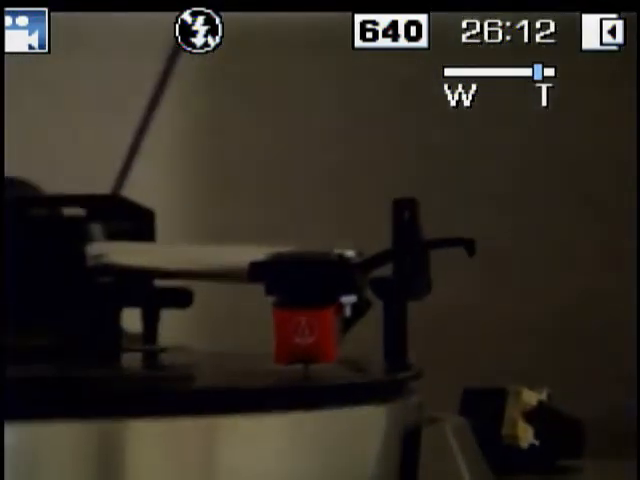